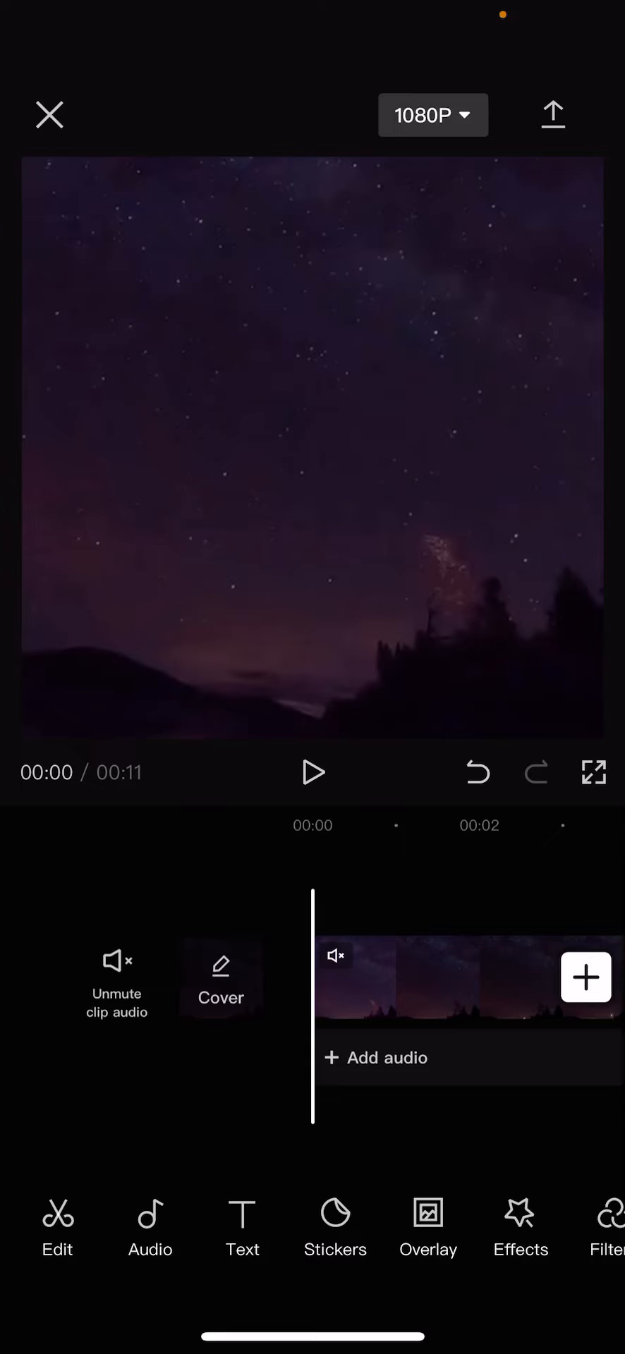
Open the overlay tools for the muted 11-second night-sky clip
click(427, 1226)
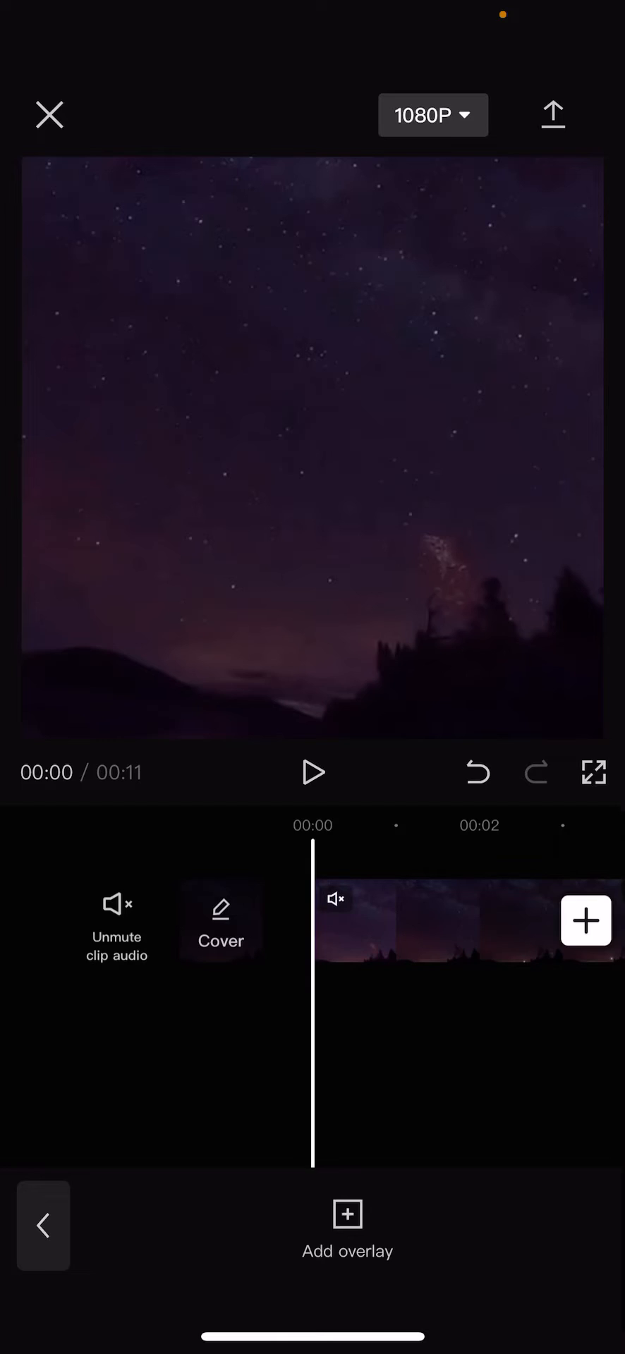
Start a new overlay and browse the stock videos to pick a fireworks clip
click(347, 1213)
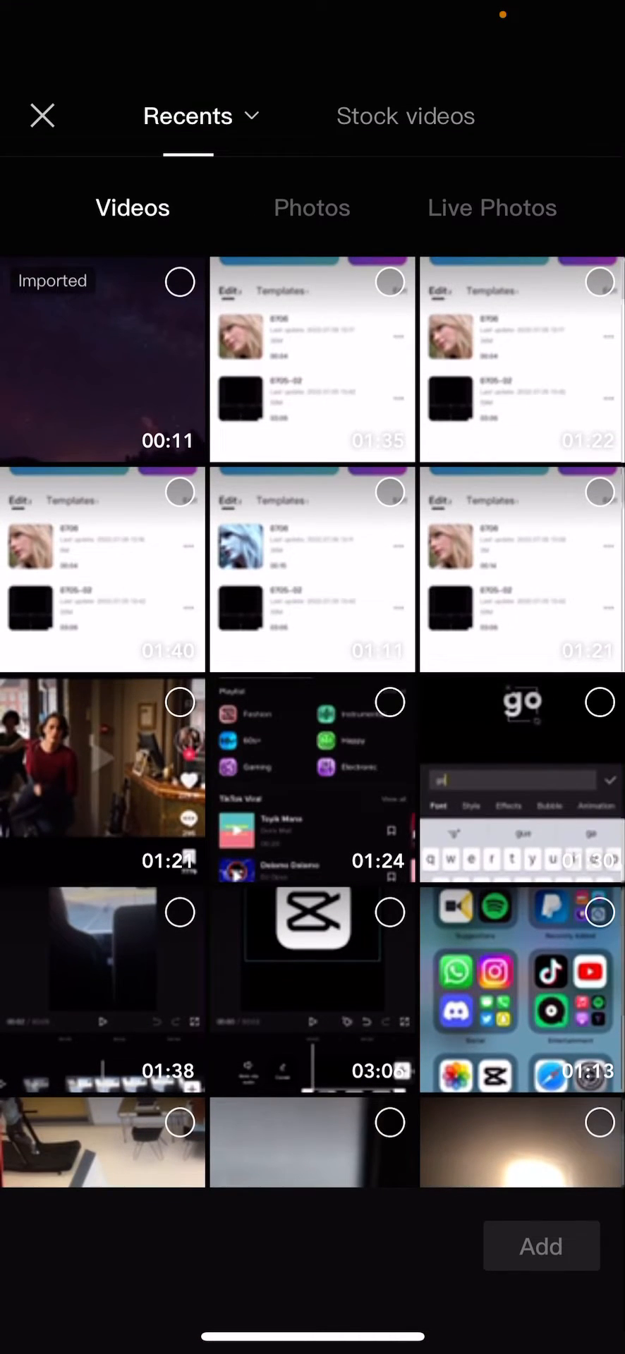
click(402, 115)
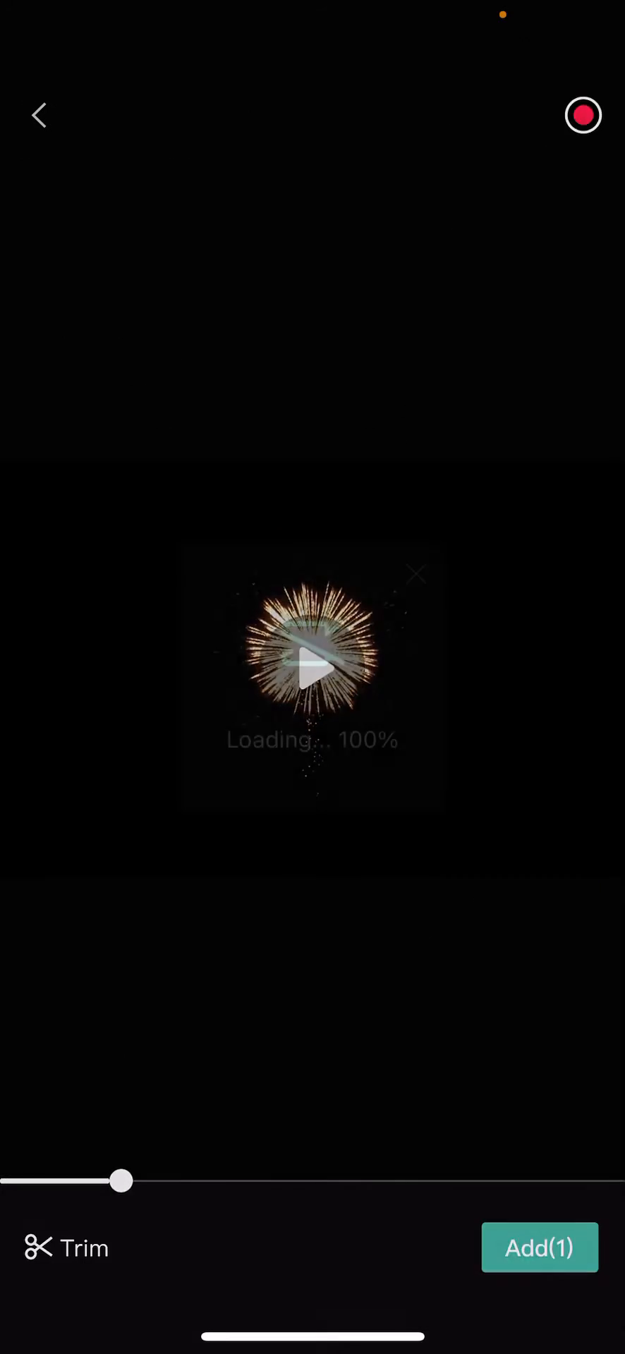
Insert the fireworks clip as a 6.7-second overlay layer and preview it
click(538, 1247)
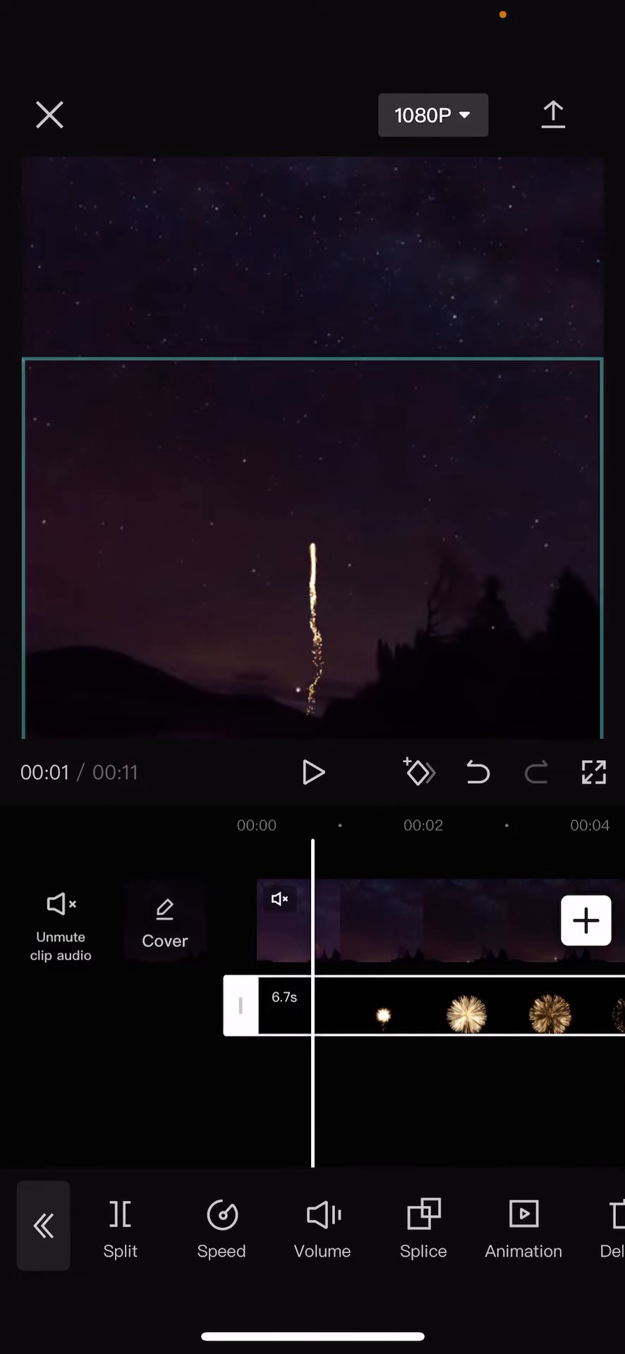
click(312, 771)
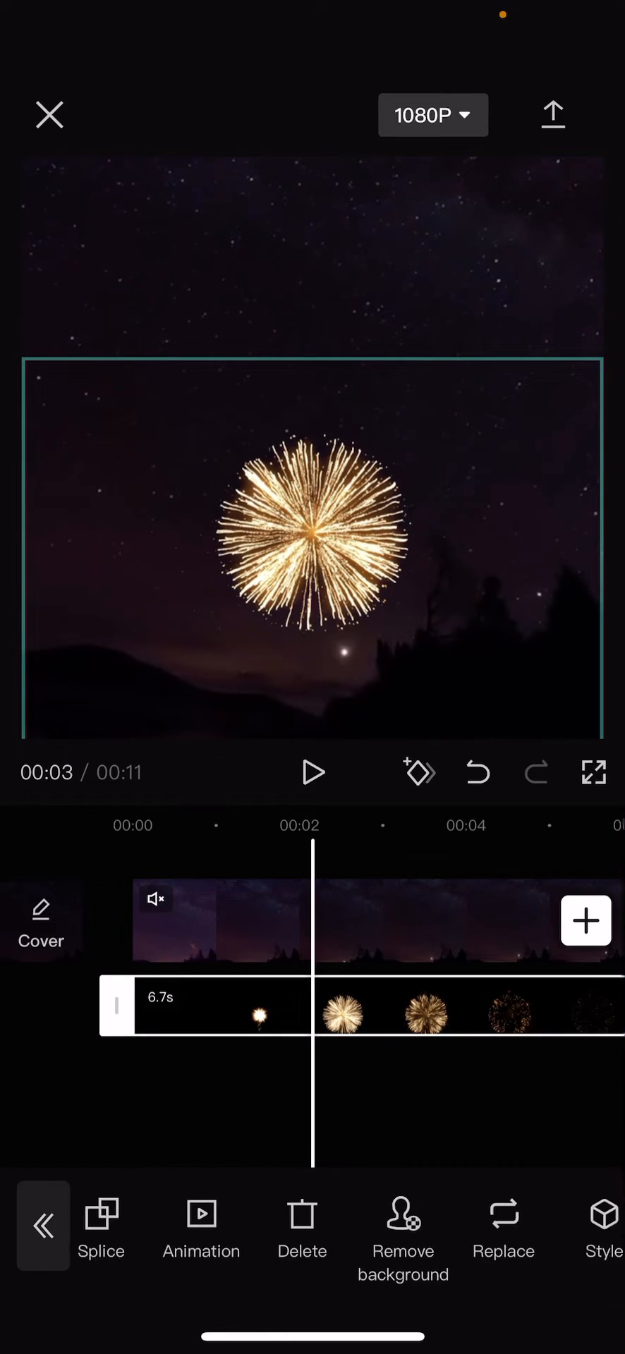
Shift the second fireworks overlay right so two rockets rise side by side
scroll(left, 3)
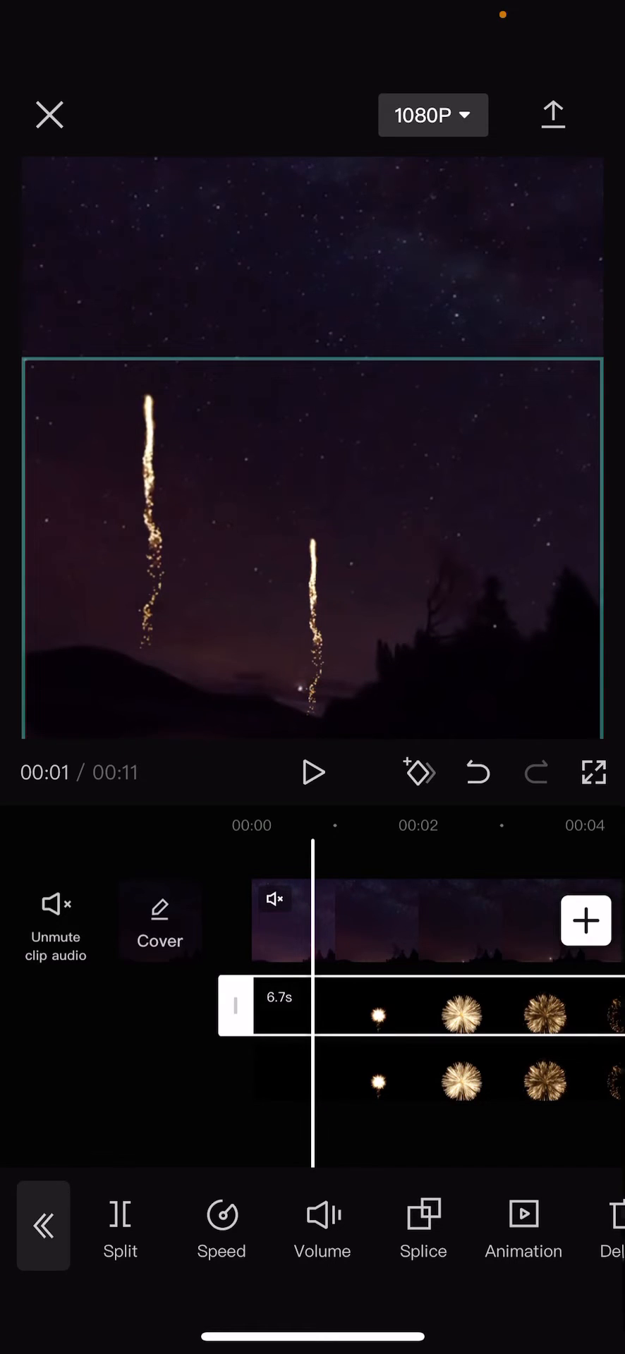
drag(311, 552, 424, 484)
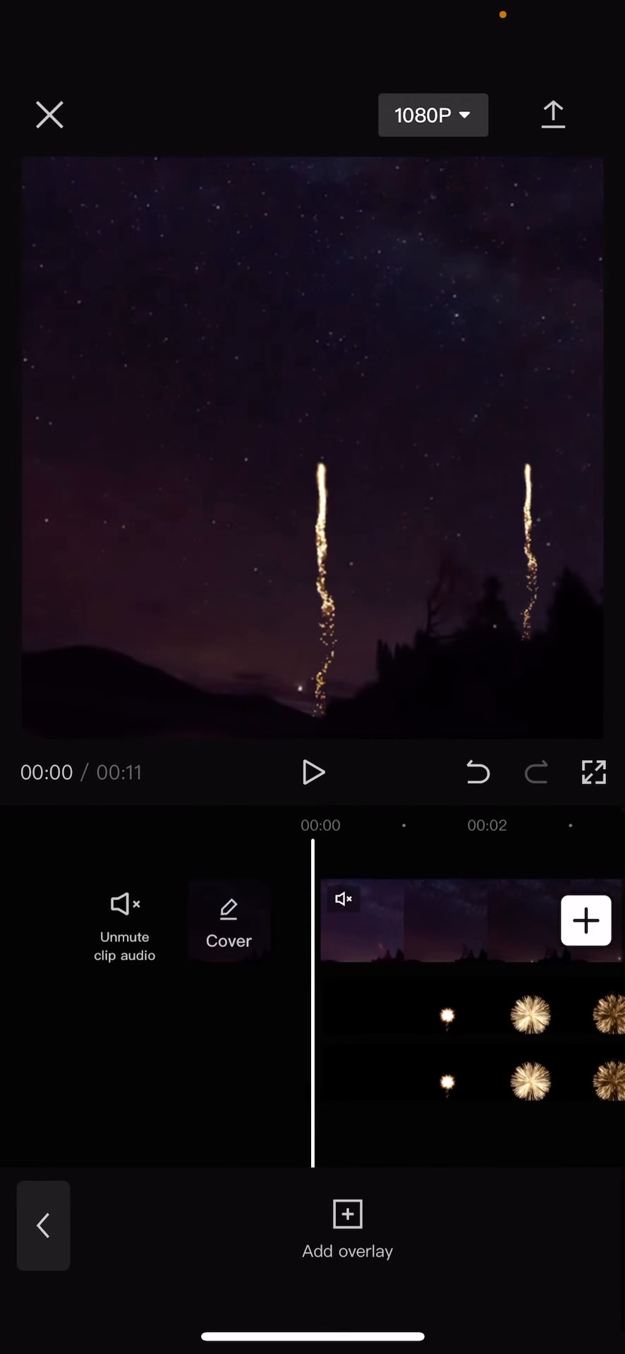
Preview both fireworks over the sky, then exit to the project list
click(312, 772)
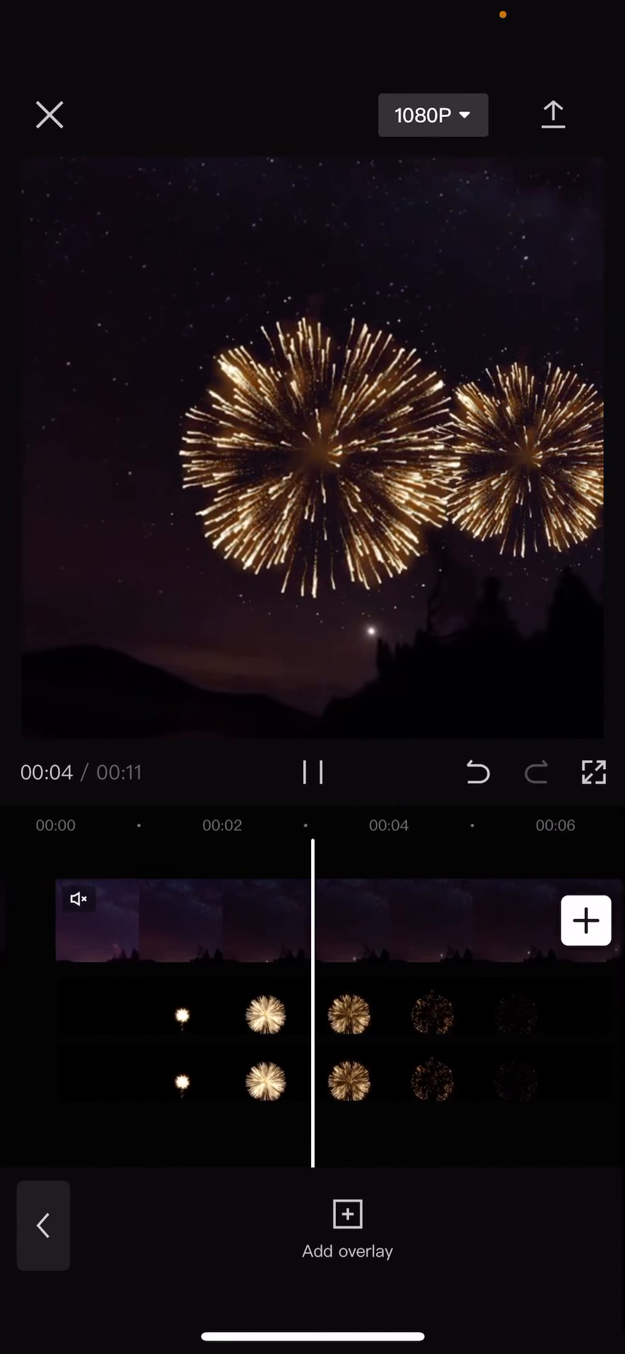
click(312, 773)
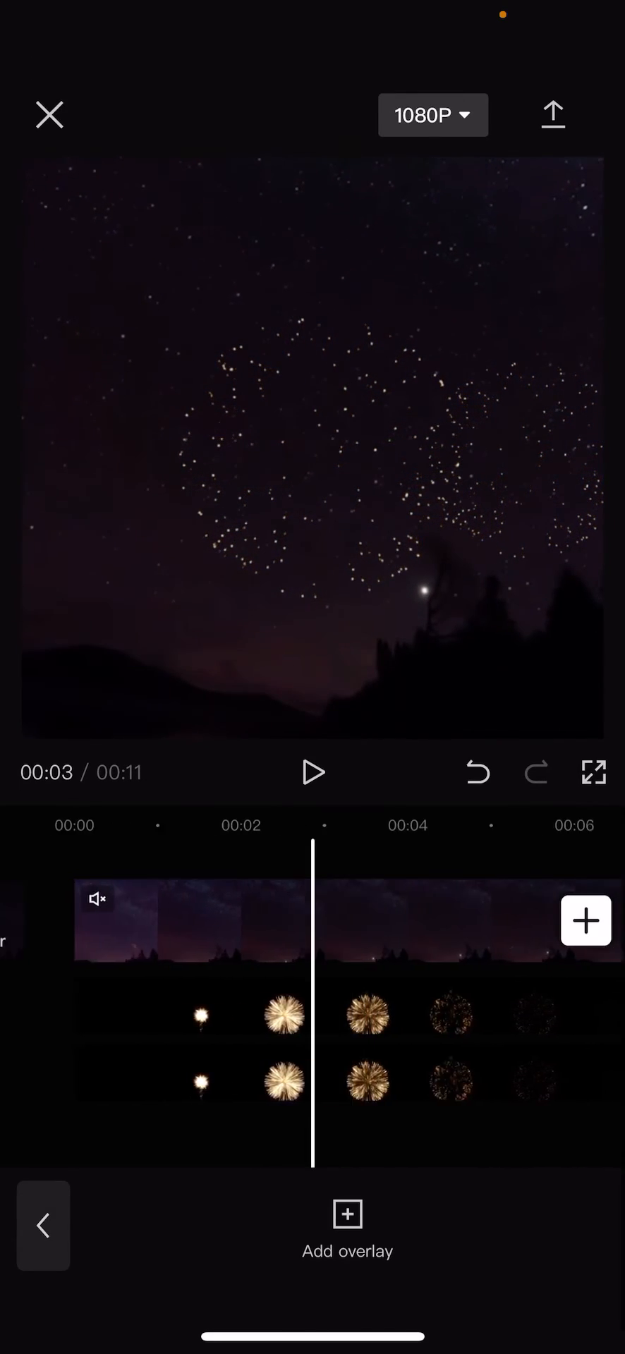
click(312, 772)
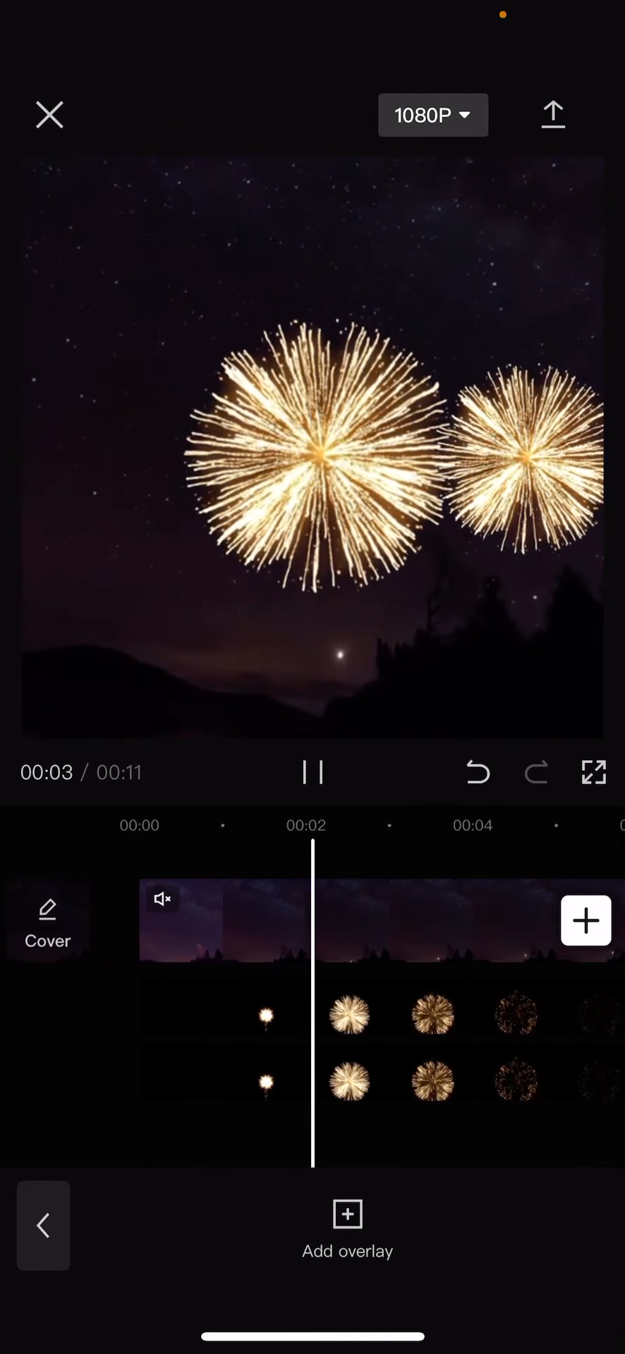
click(313, 772)
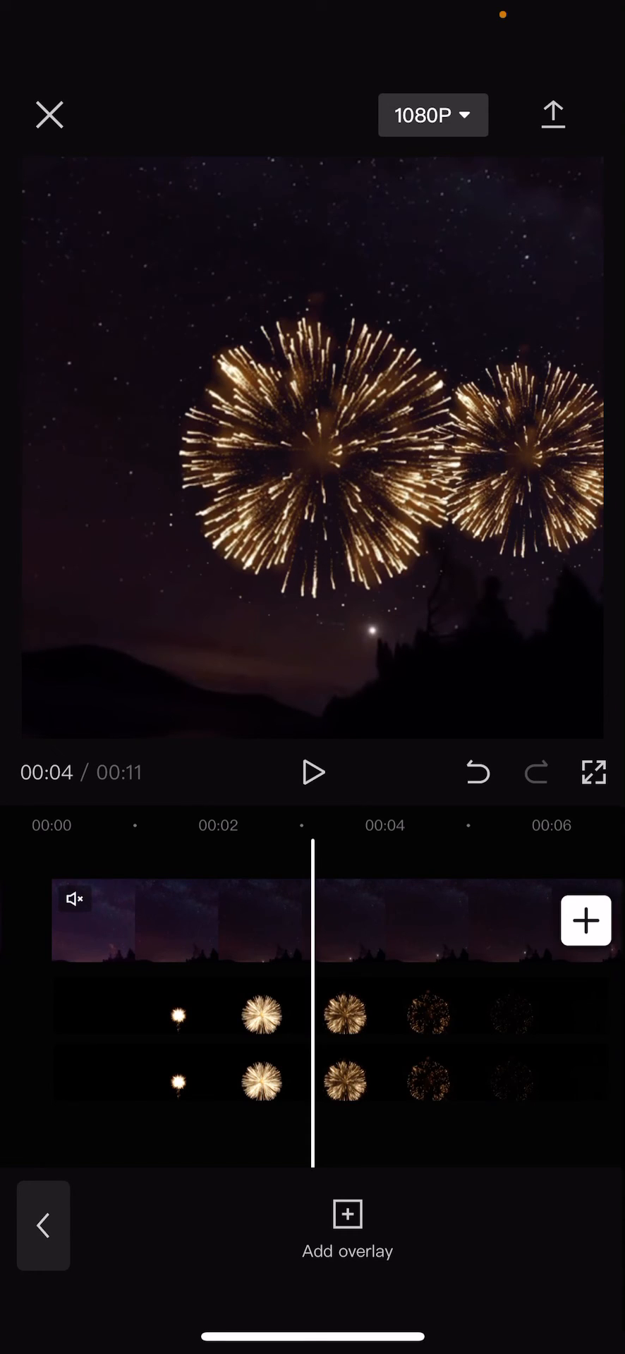
click(50, 115)
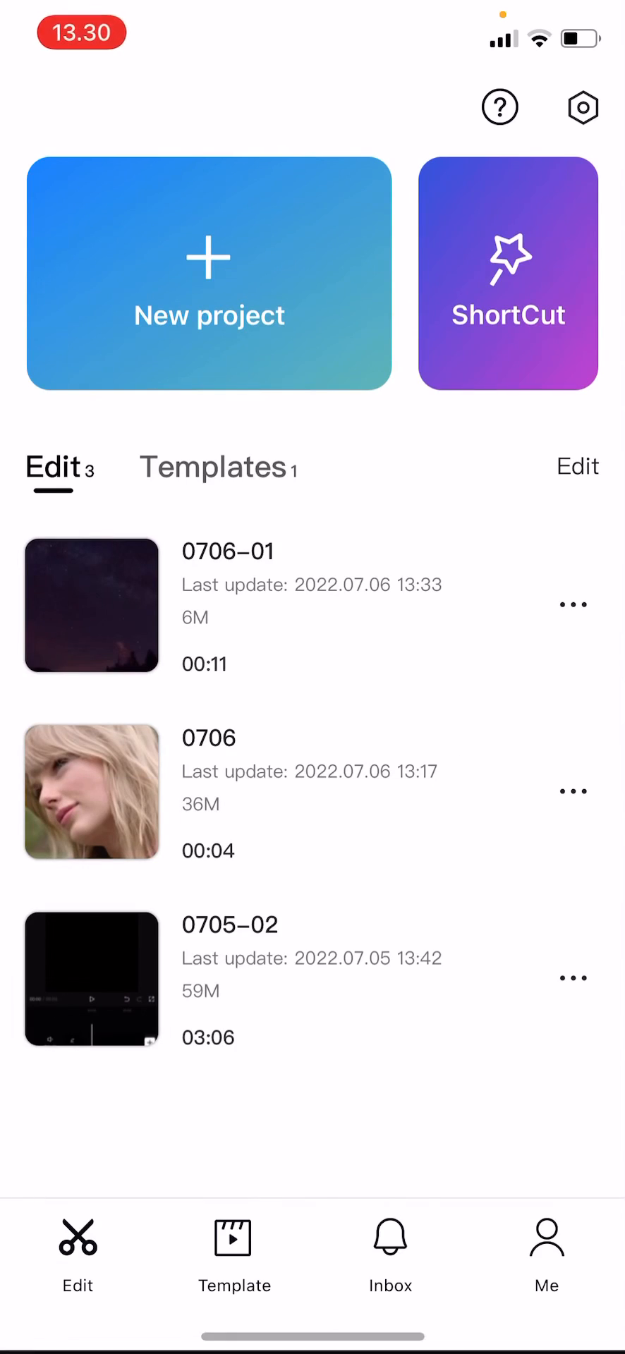